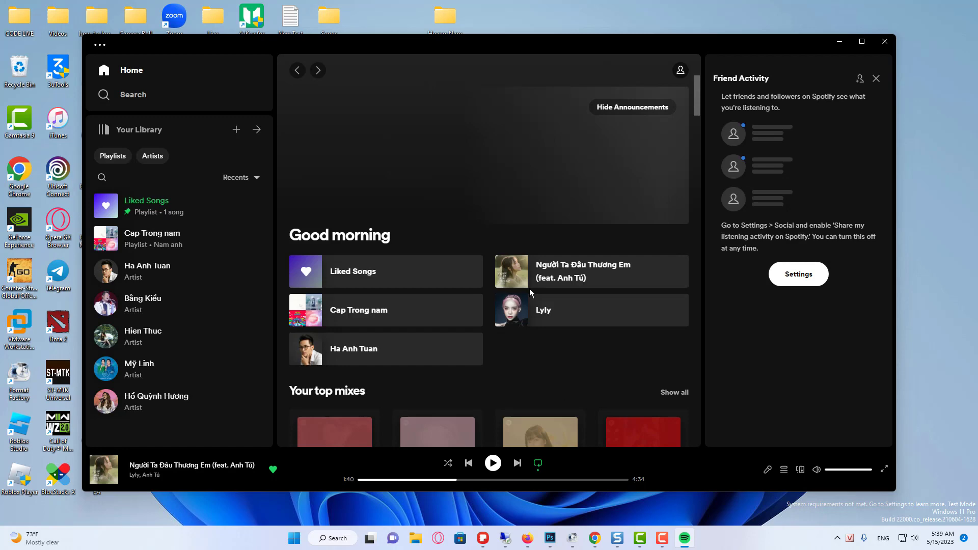
Open the Spotify account menu from the profile icon on the home page.
scroll(down, 3)
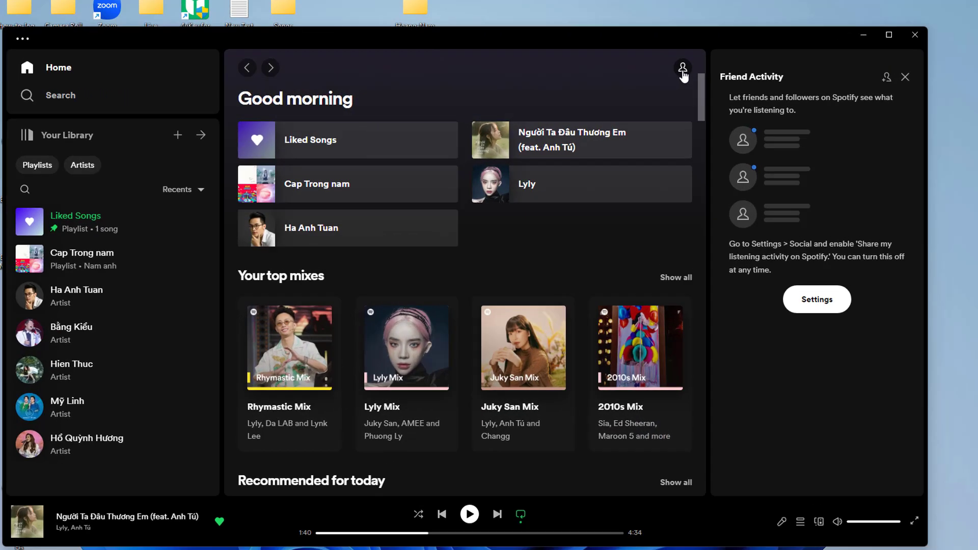
click(682, 69)
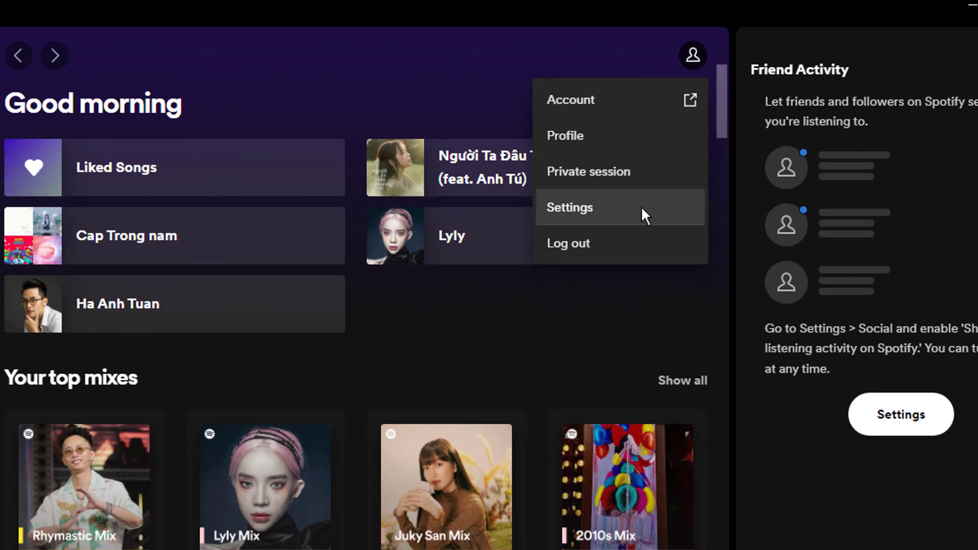
mouse_move(605, 217)
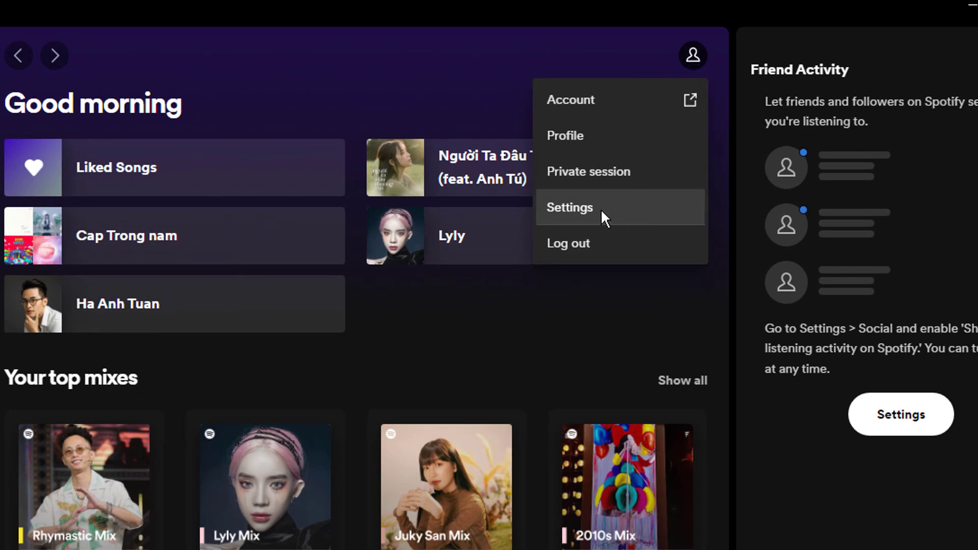
Clear Spotify's cache from the Storage section of Settings, confirming in the dialog.
click(569, 207)
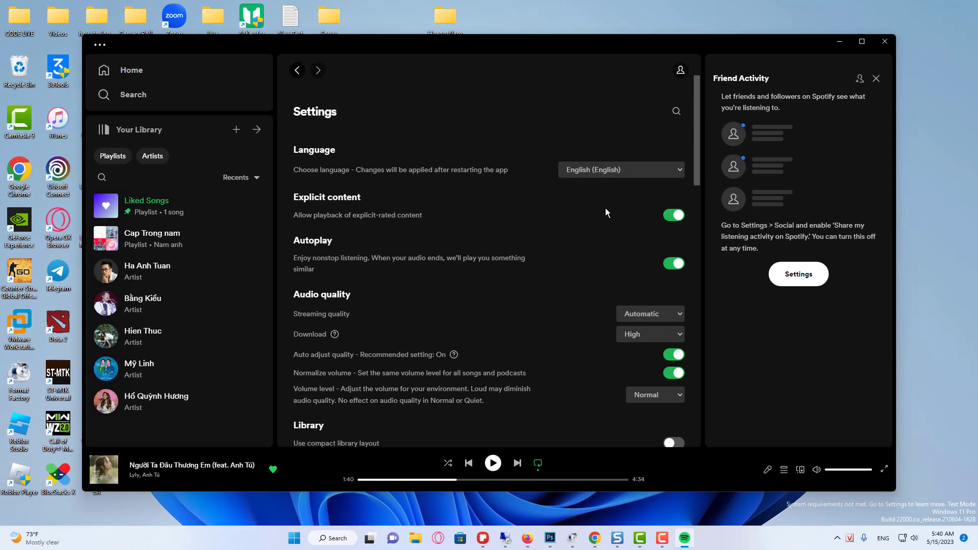
scroll(down, 3)
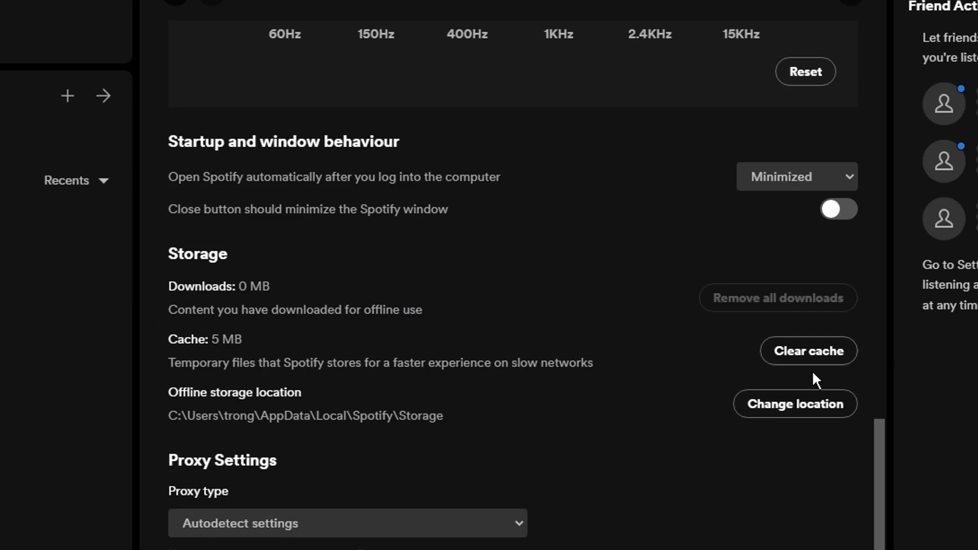
click(808, 351)
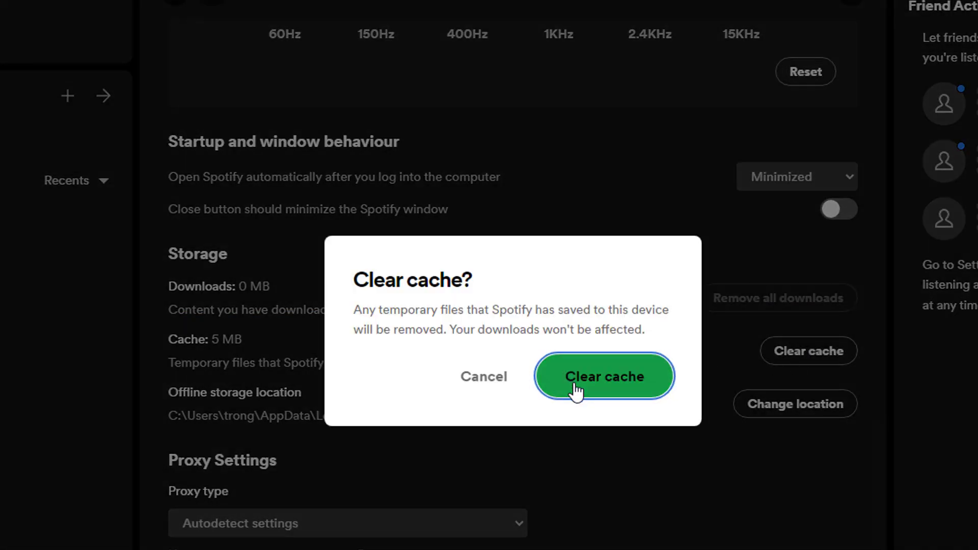
click(603, 376)
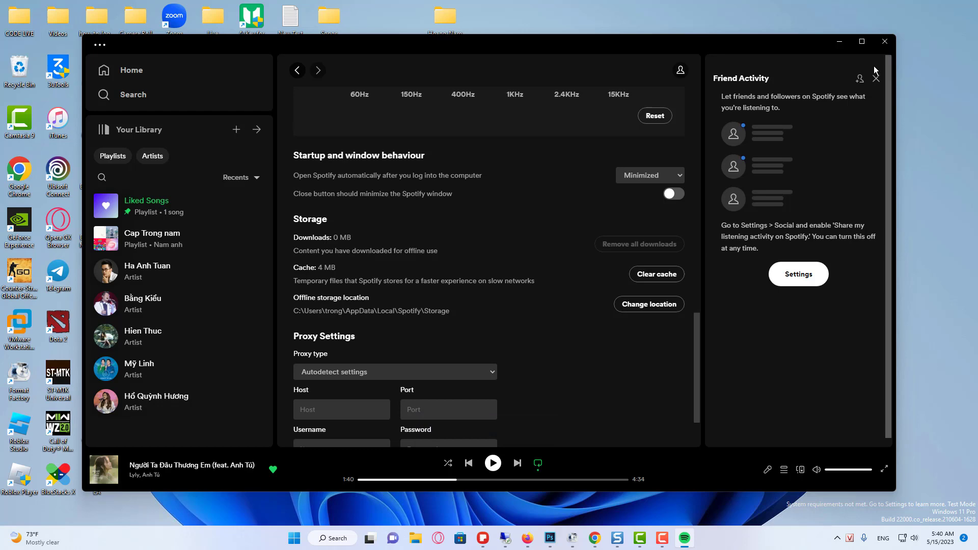
Close the Spotify window and open the Start menu.
click(884, 41)
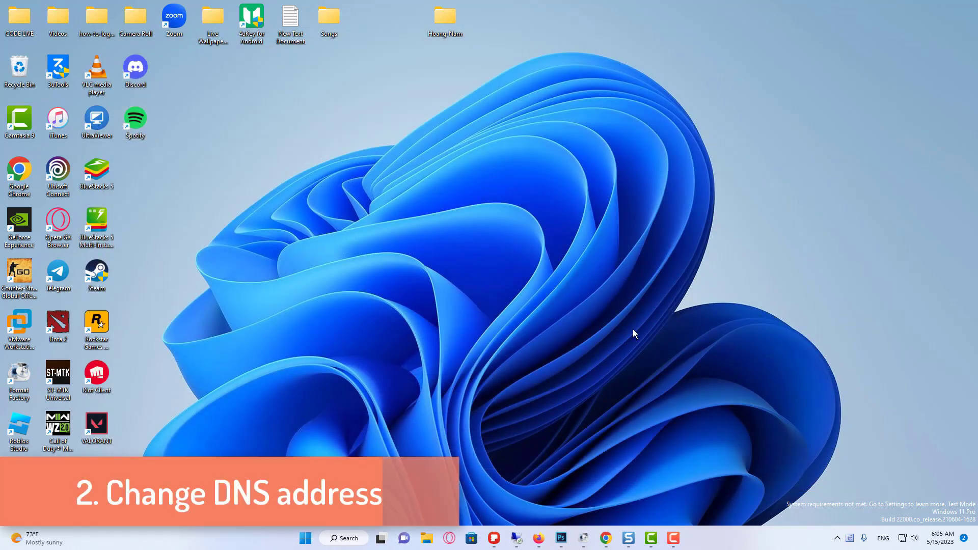
mouse_move(611, 337)
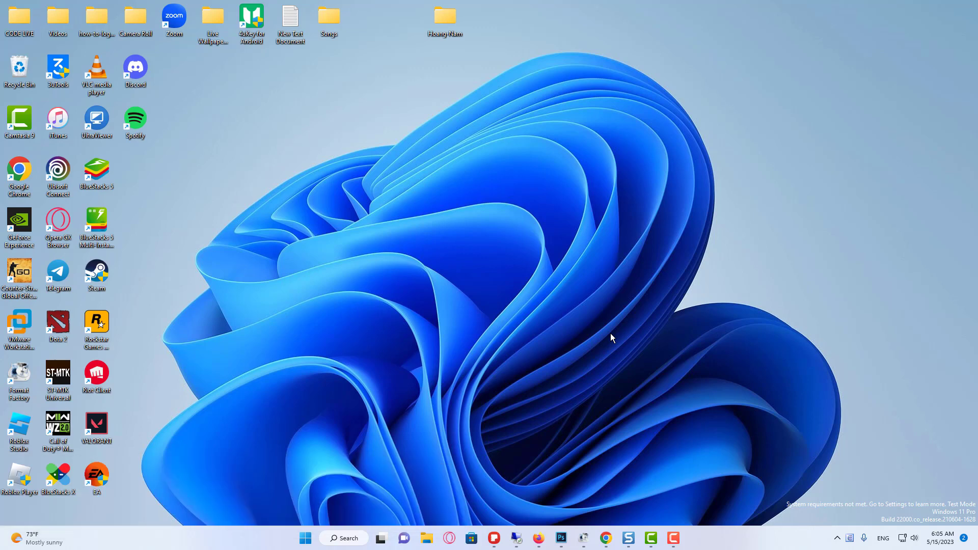
mouse_move(609, 337)
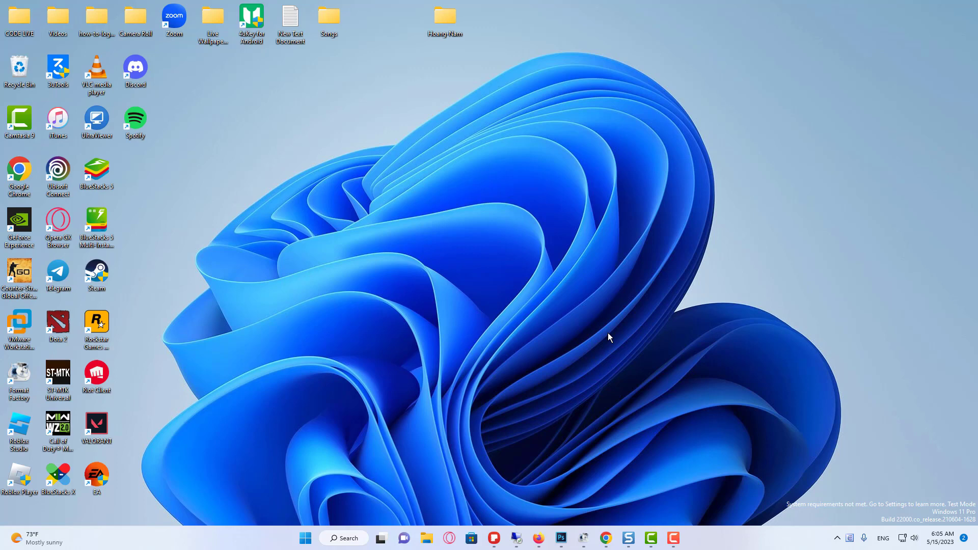
click(305, 538)
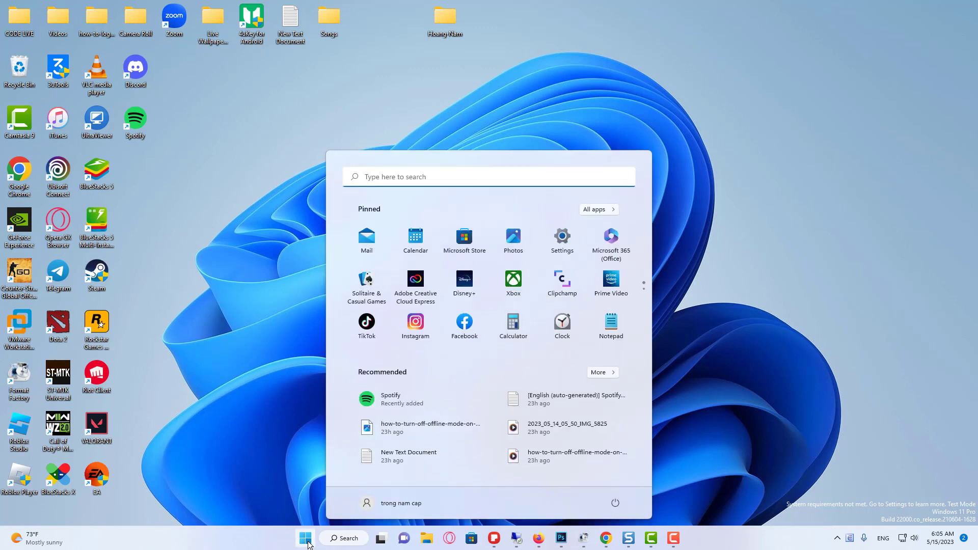
Search Start for Control Panel and navigate Network and Internet to the Network and Sharing Center.
text(control panel)
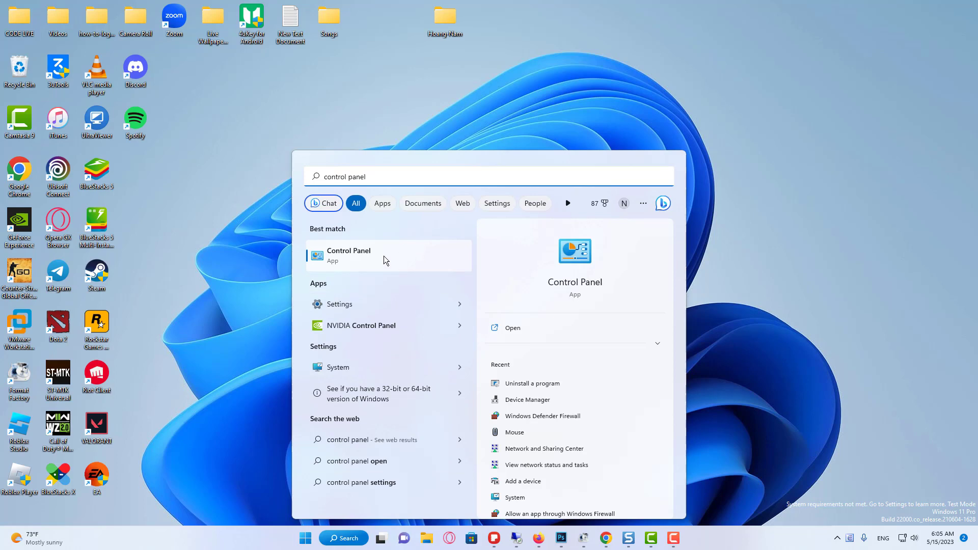
click(513, 327)
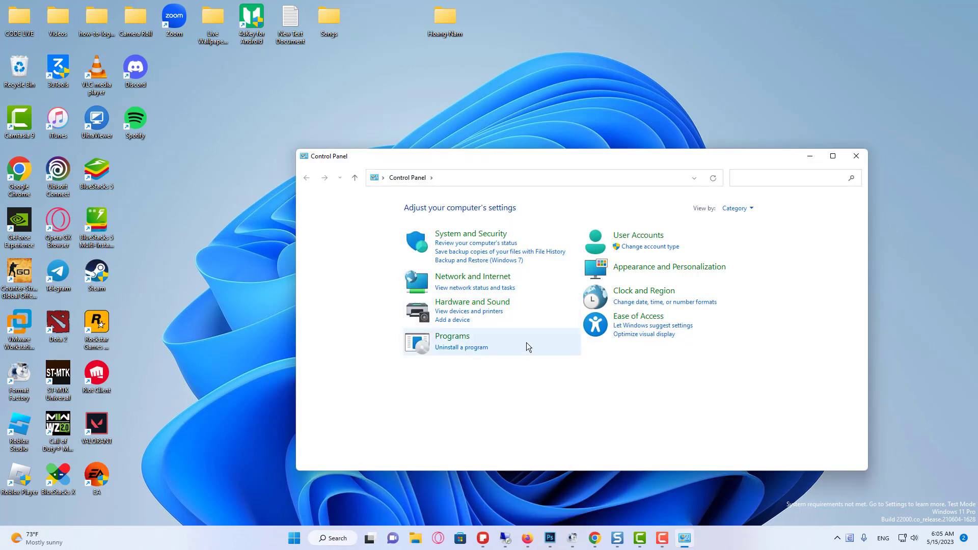
mouse_move(472, 283)
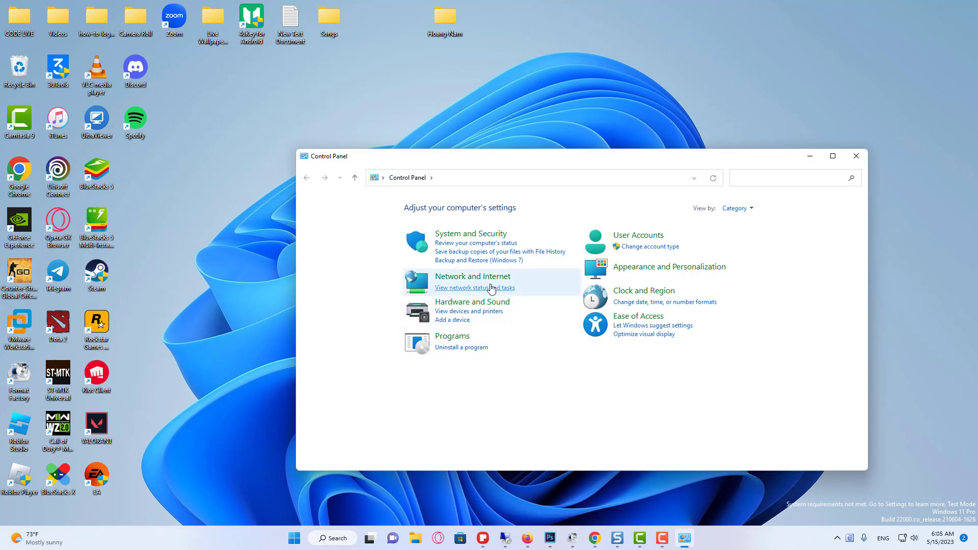
click(472, 276)
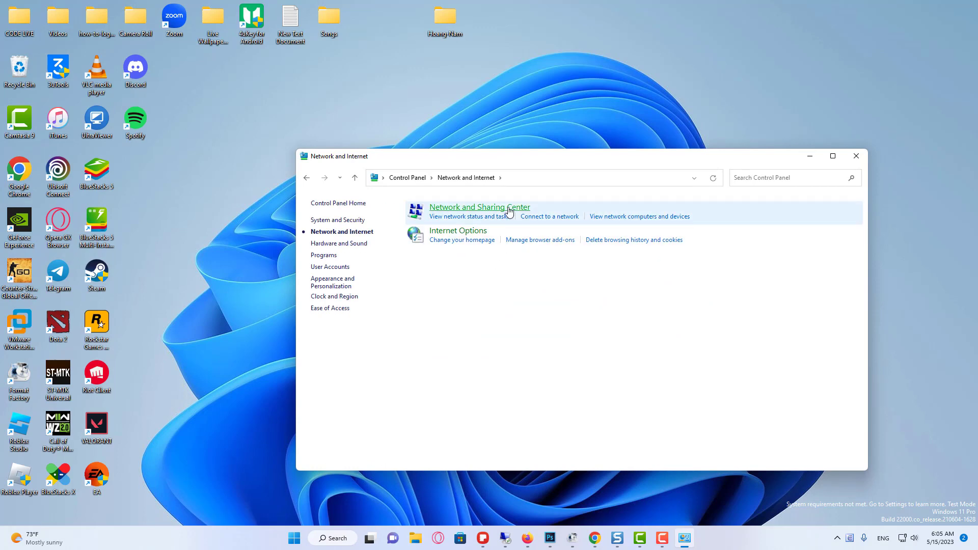
click(479, 207)
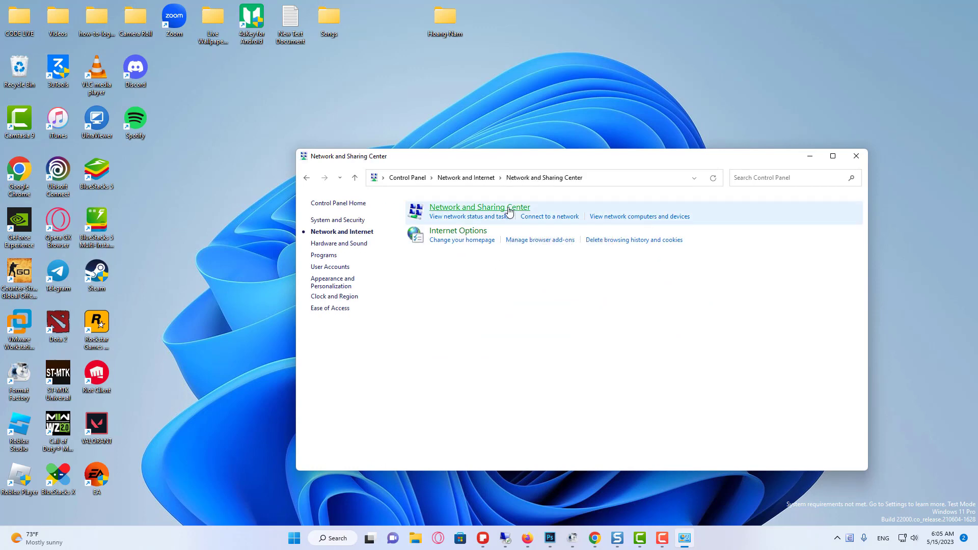
click(479, 207)
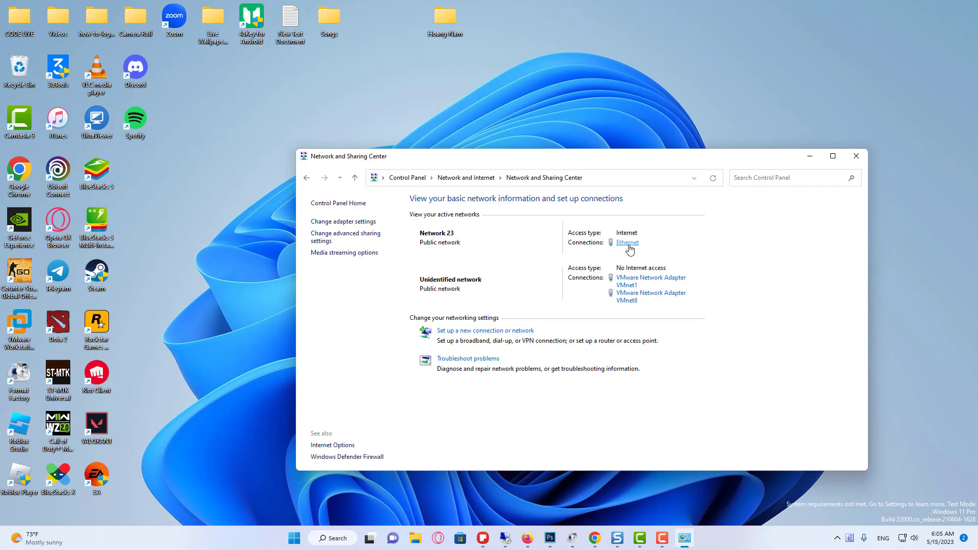
Open the Ethernet connection's IPv4 properties through Ethernet Status and Properties.
click(628, 243)
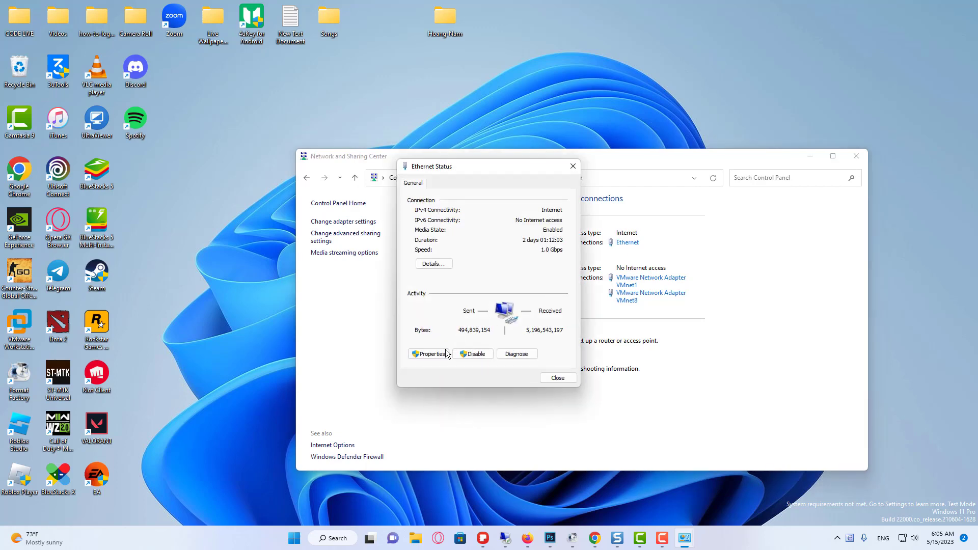
click(431, 354)
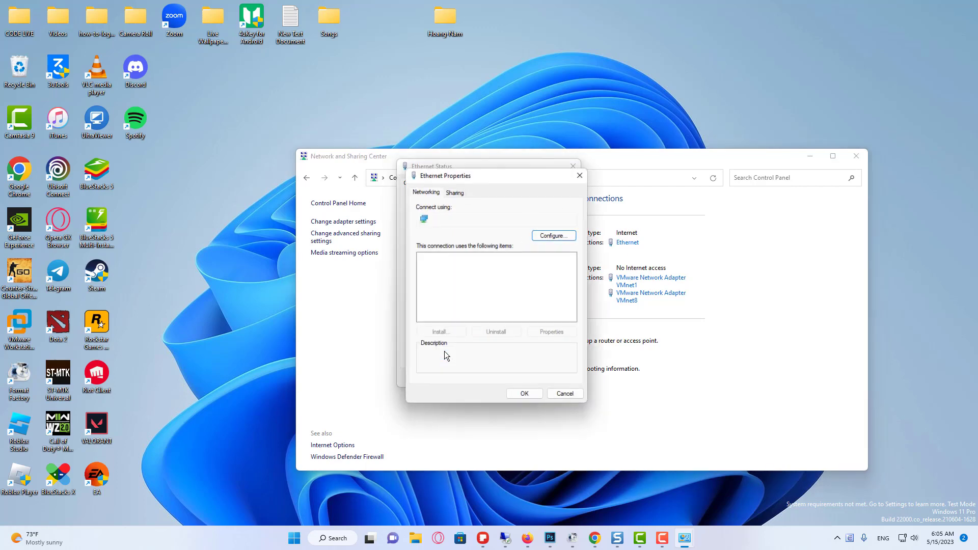
click(483, 292)
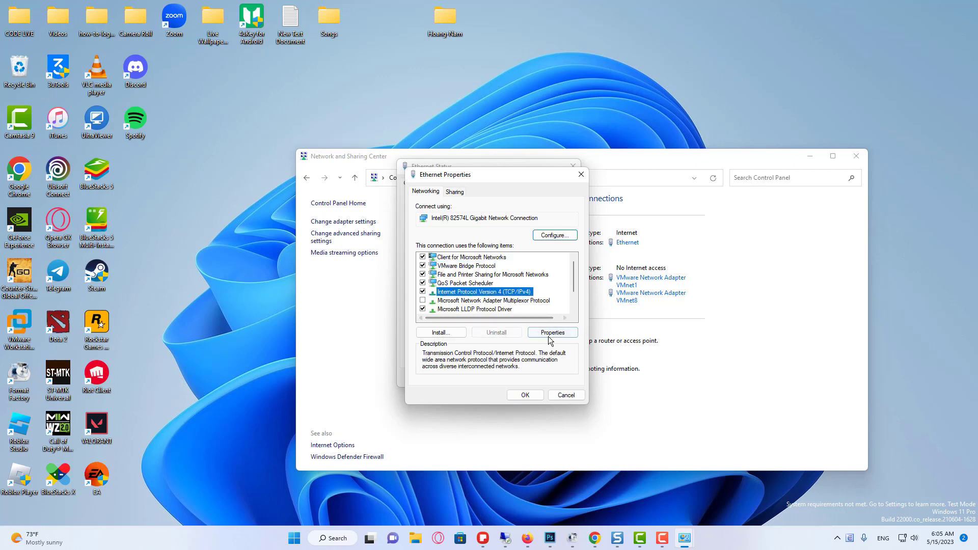
click(551, 332)
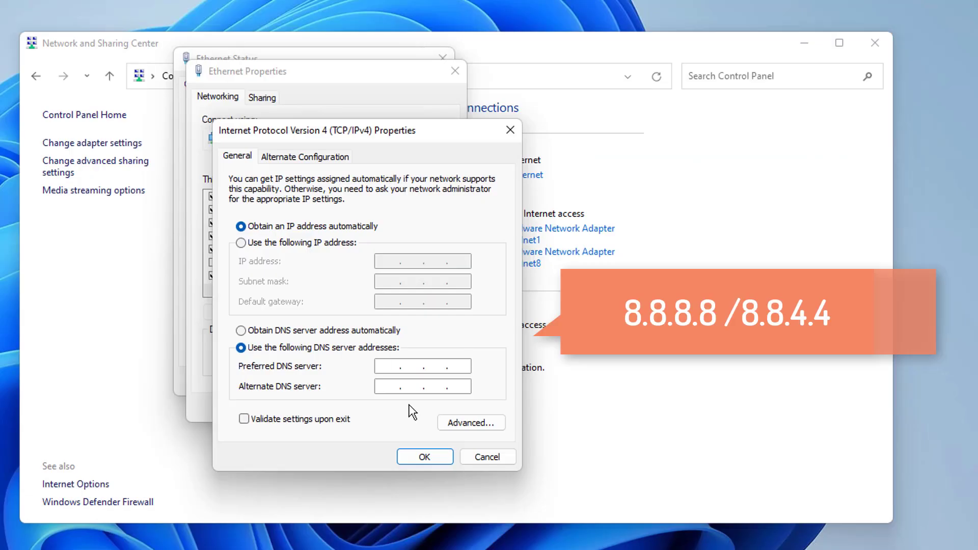
Set the DNS servers to 8.8.8.8 and 8.8.4.4, save, and close the network windows.
text(8.8.8.8)
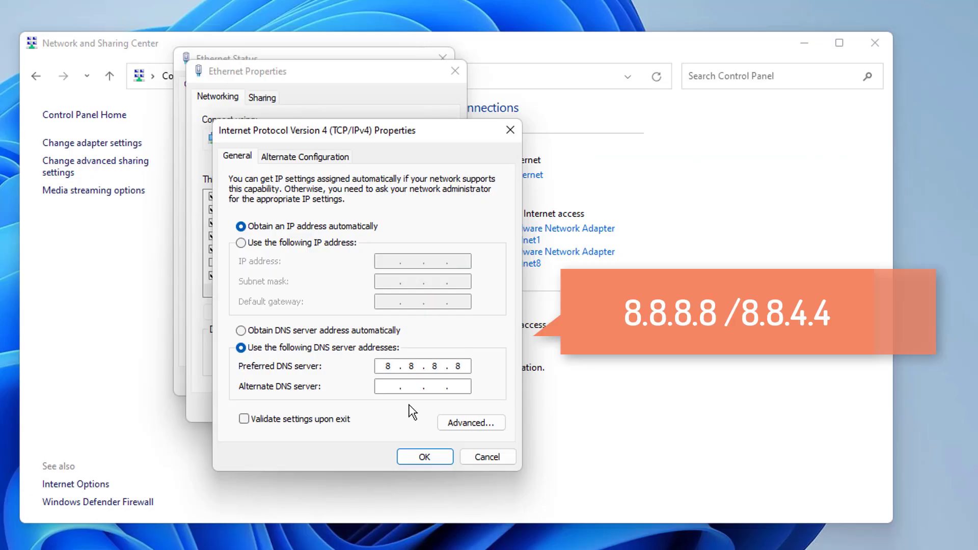
text(8.8.4.4)
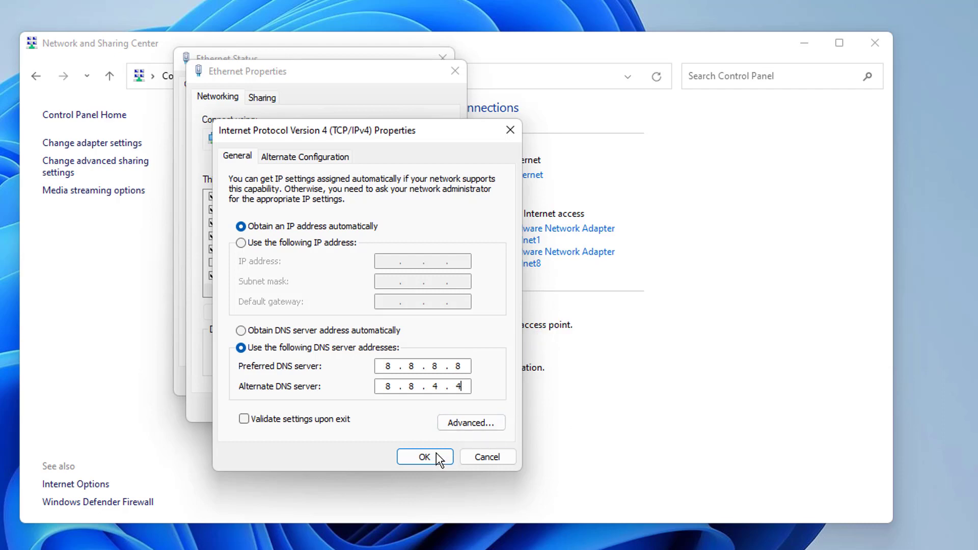
click(425, 456)
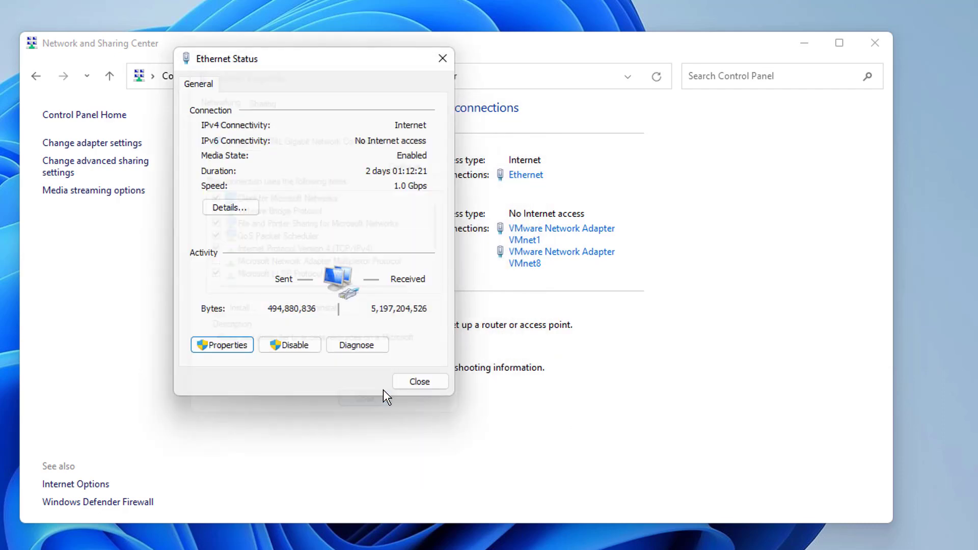
click(419, 381)
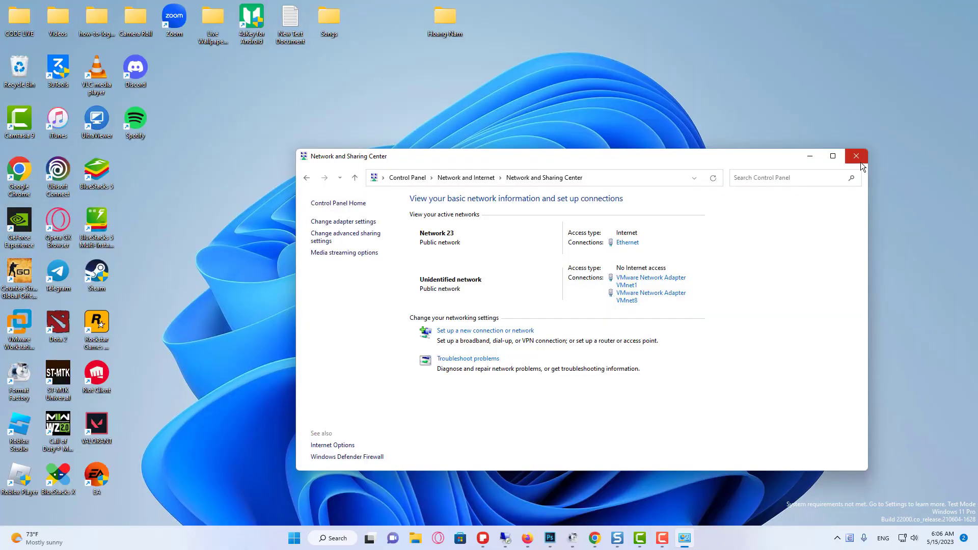
click(855, 156)
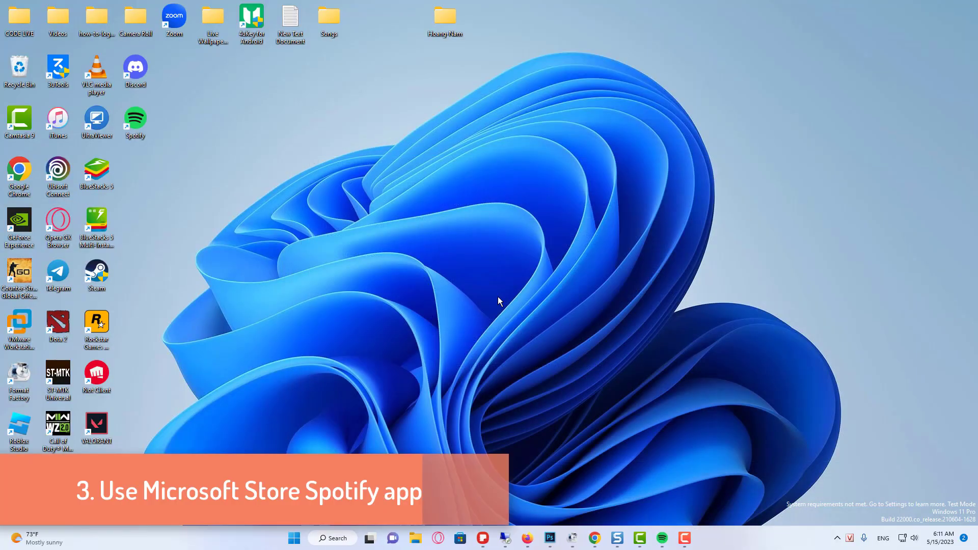
mouse_move(848, 538)
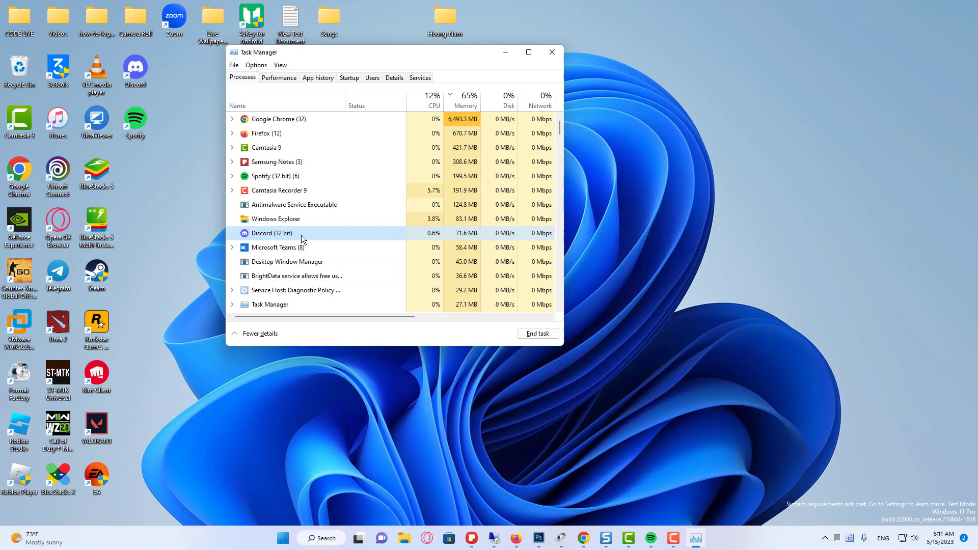
End the Spotify (32 bit) process from Task Manager's Processes tab.
right_click(272, 176)
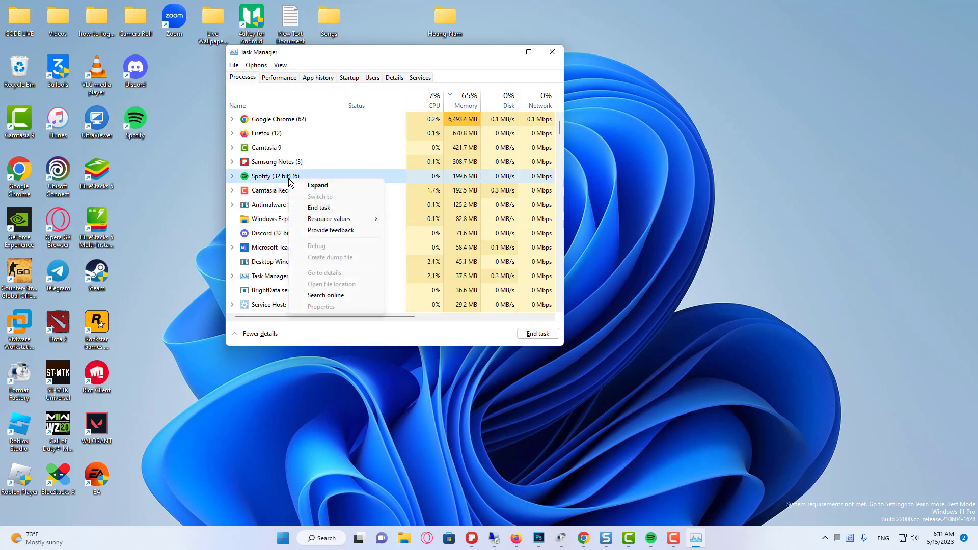
click(319, 207)
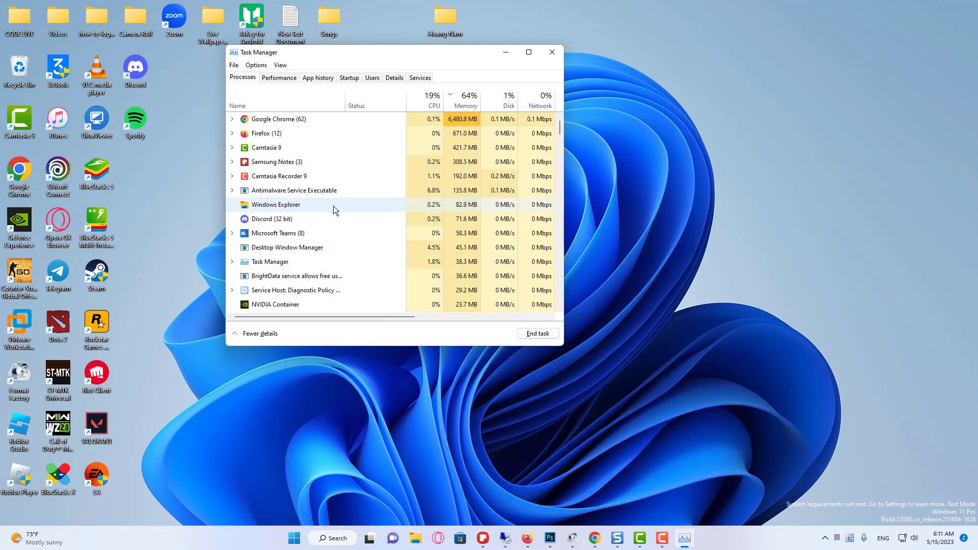
click(551, 51)
text(appdata)
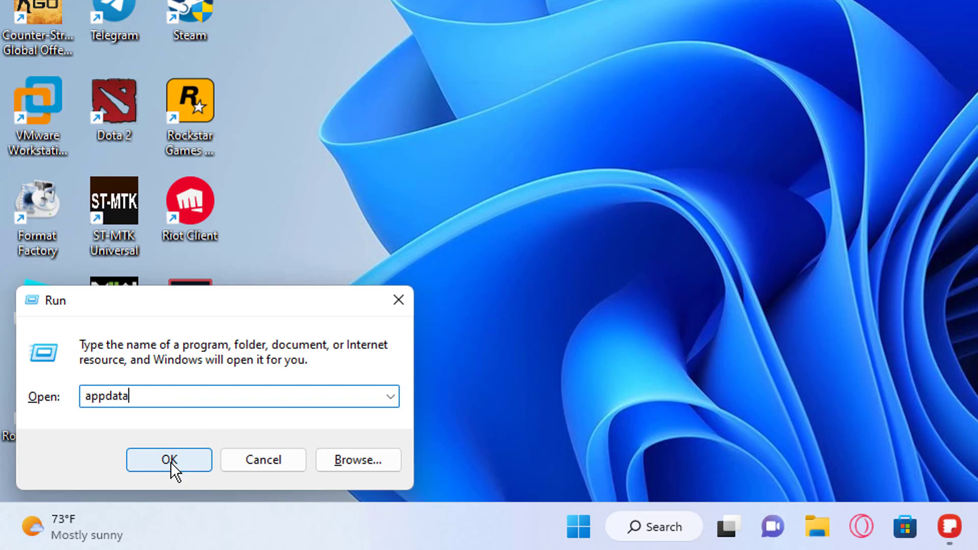
Delete the Spotify folder from AppData\Local, then return to the desktop Start menu.
click(168, 459)
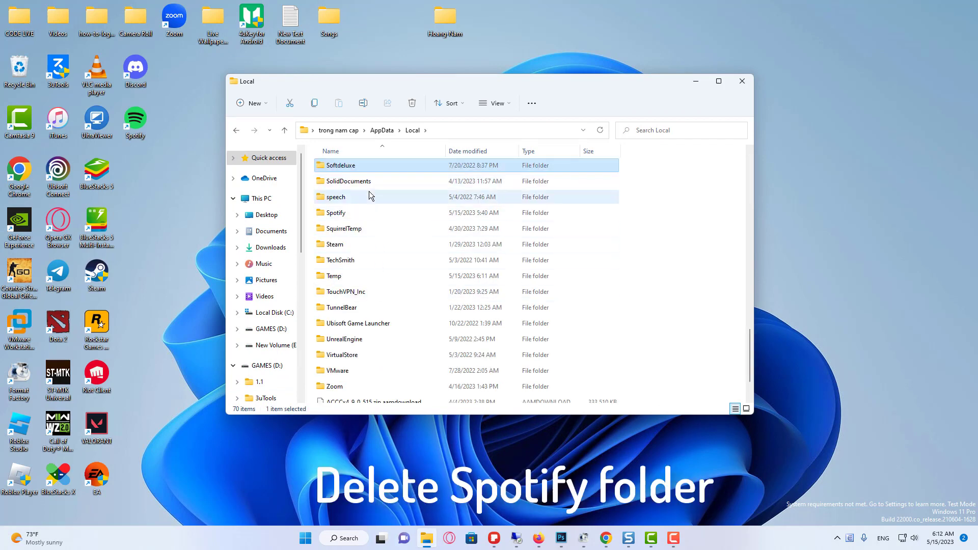
right_click(335, 213)
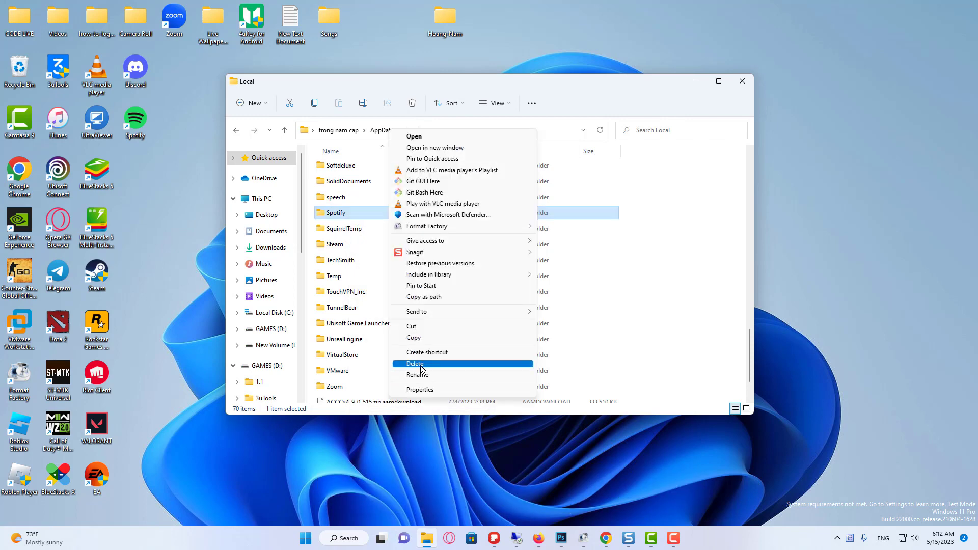
click(415, 364)
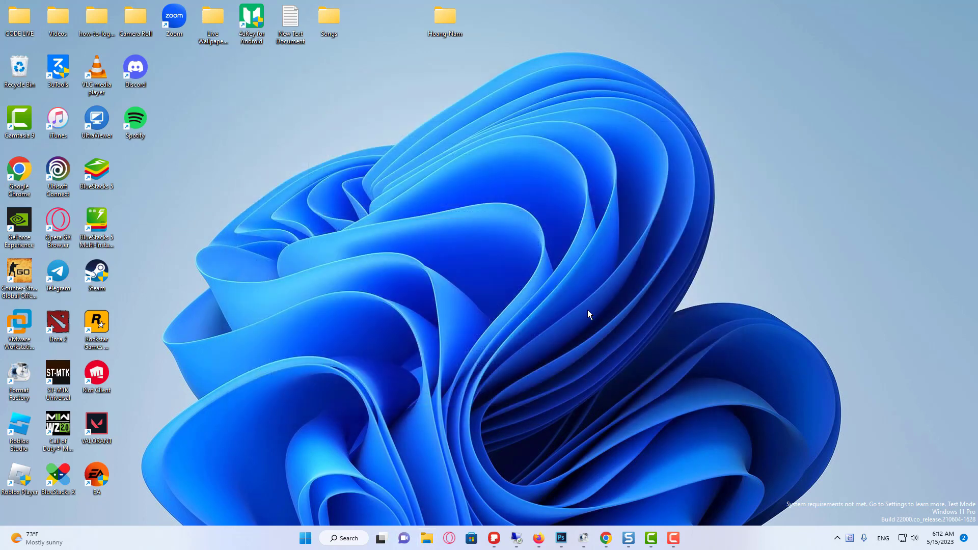
click(305, 538)
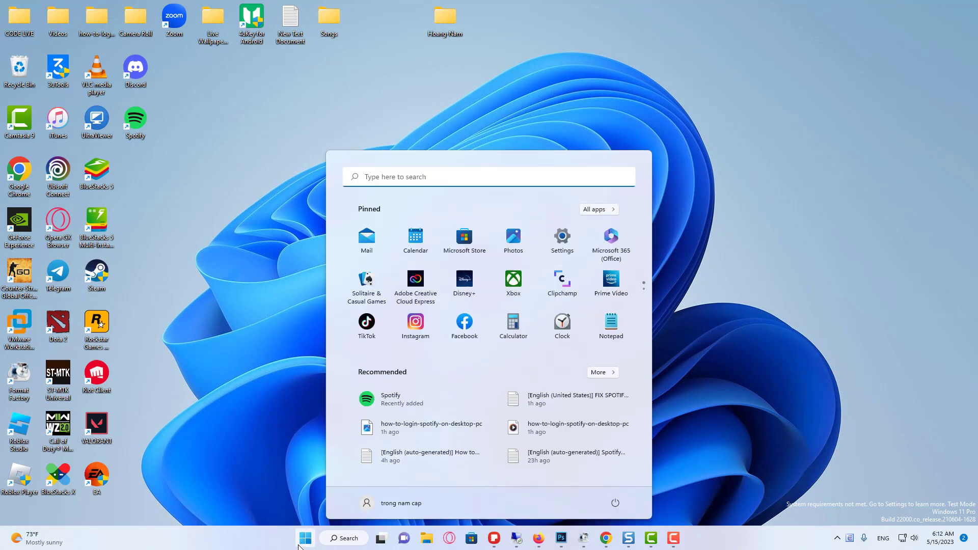
Uninstall Spotify from Control Panel's Programs and Features and close the list.
text(control panel)
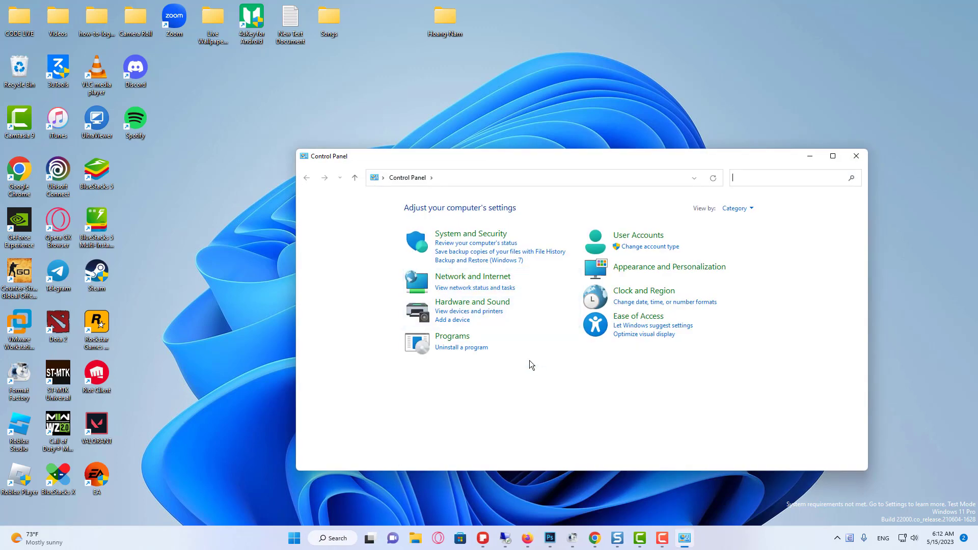
click(451, 335)
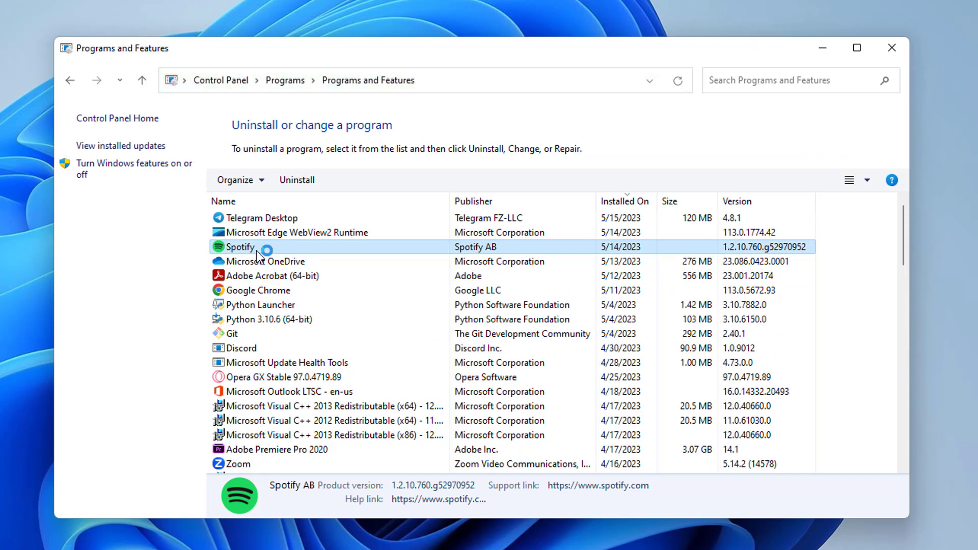
click(297, 180)
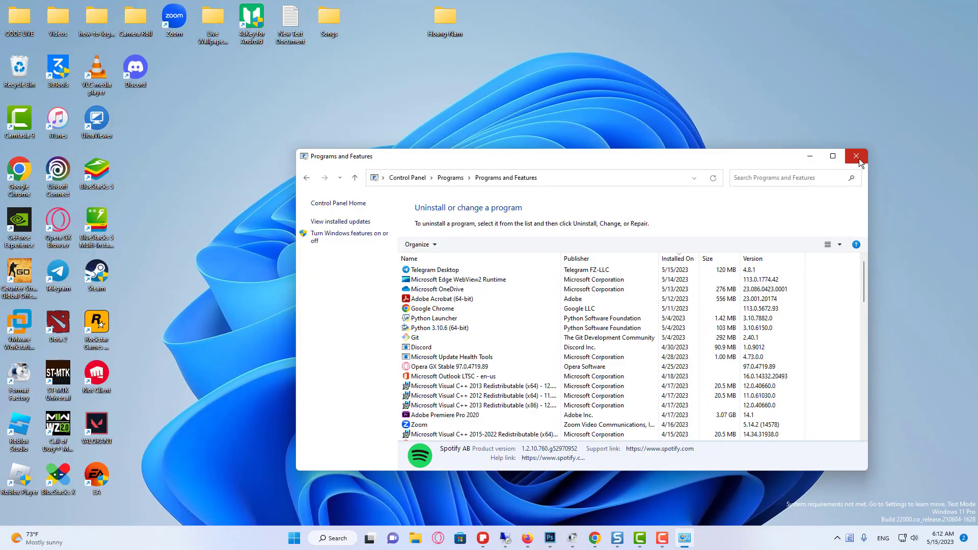
click(854, 155)
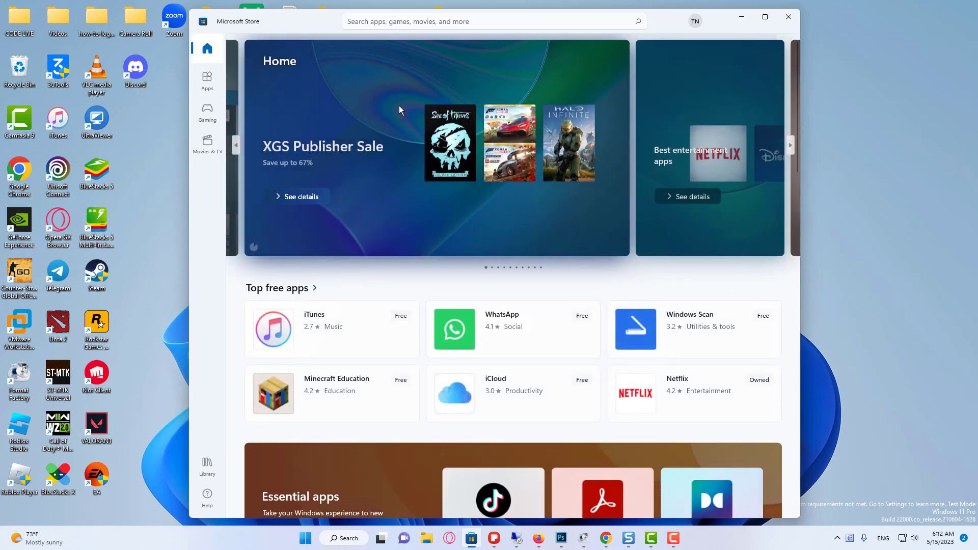
Search Microsoft Store for spotify and open the Spotify - Music and Podcasts page.
text(spotify)
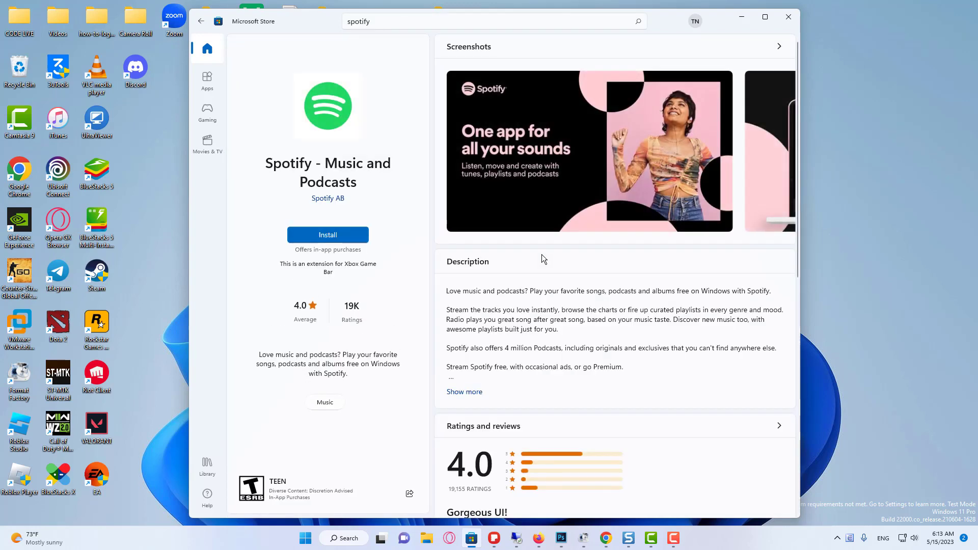
Install Spotify from the Store and launch it to its login screen.
click(327, 234)
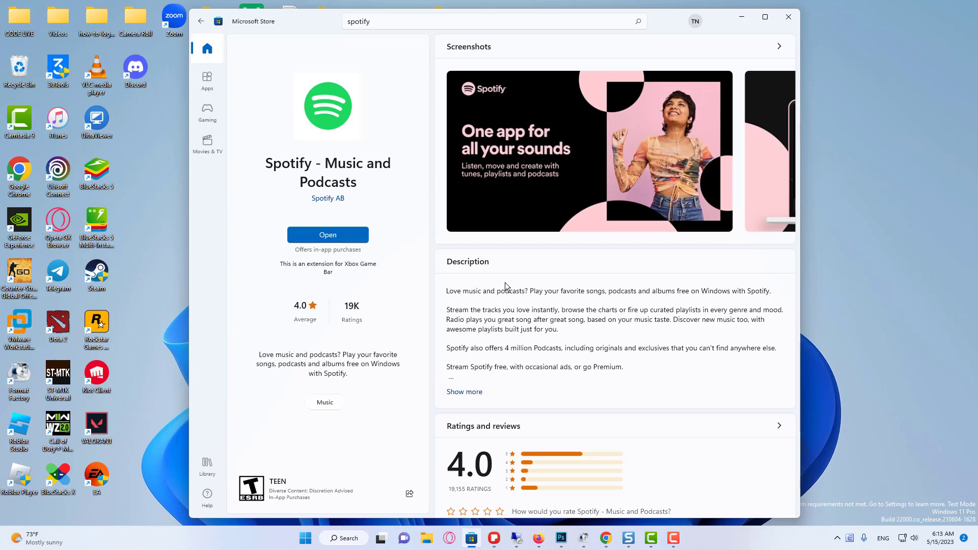
mouse_move(327, 234)
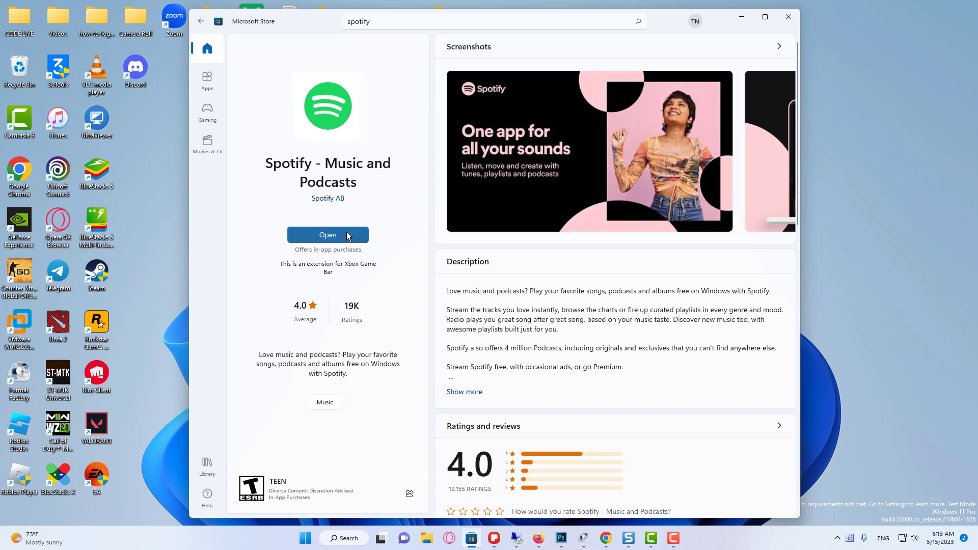
click(327, 236)
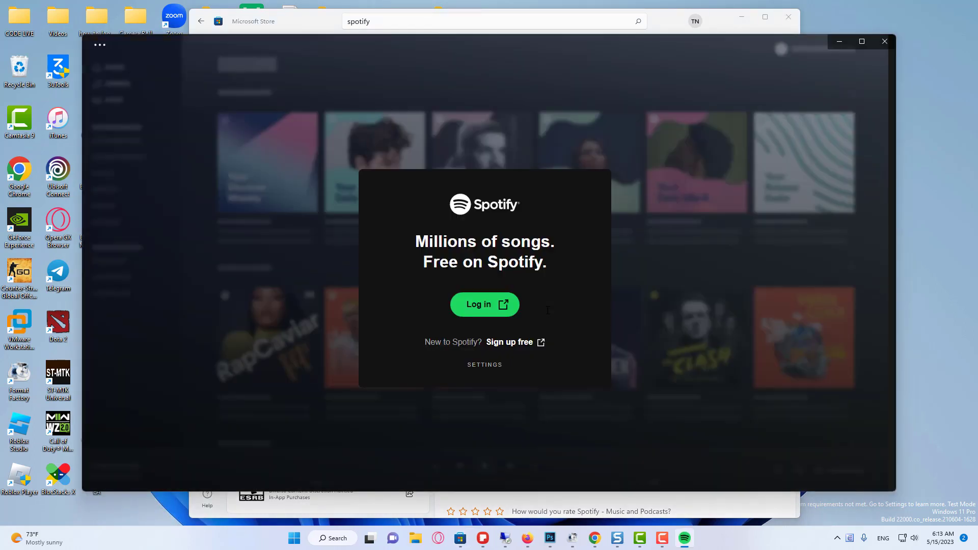